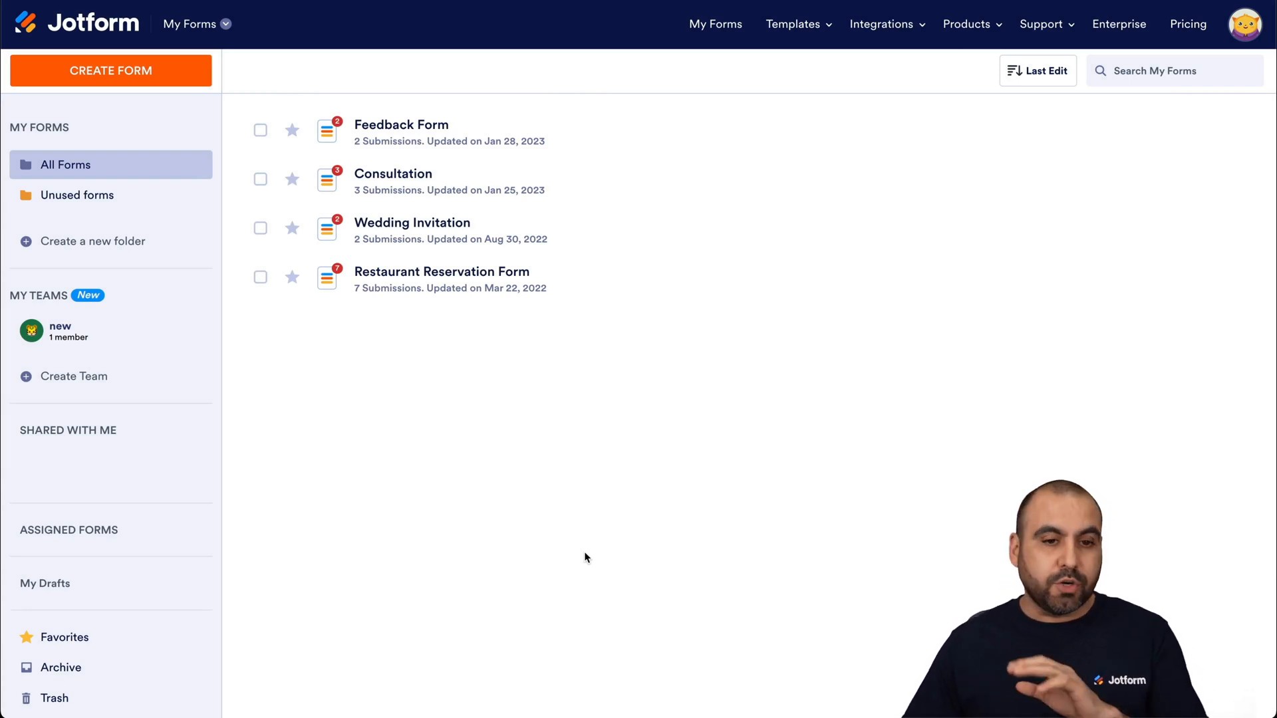
# Start a new form from scratch using the Classic Form layout with all questions on one page.
pyautogui.click(110, 70)
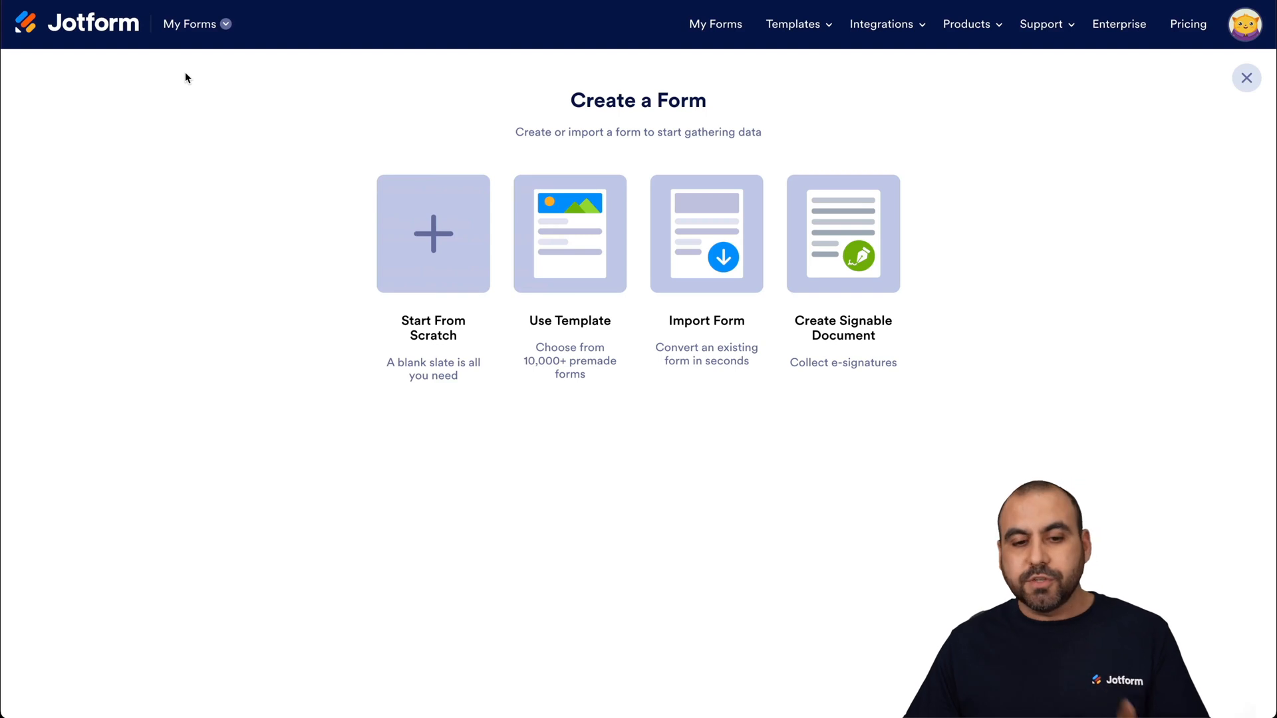
pyautogui.click(432, 234)
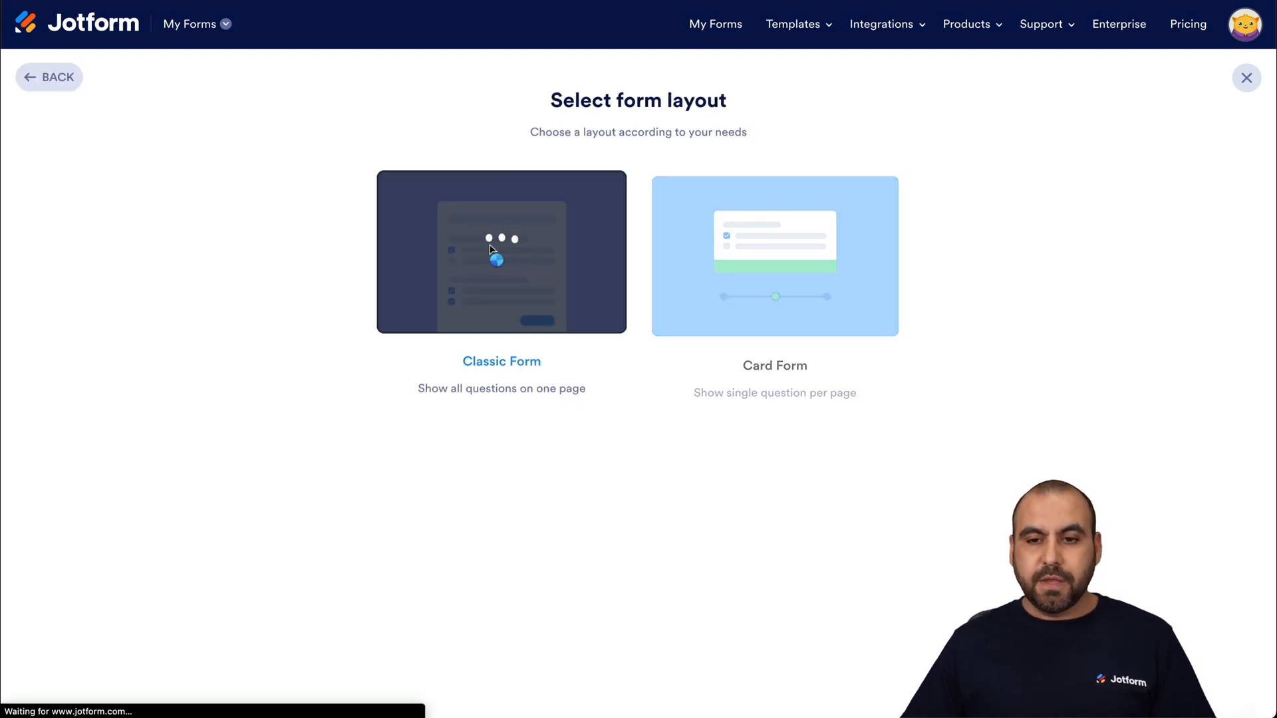
pyautogui.click(502, 253)
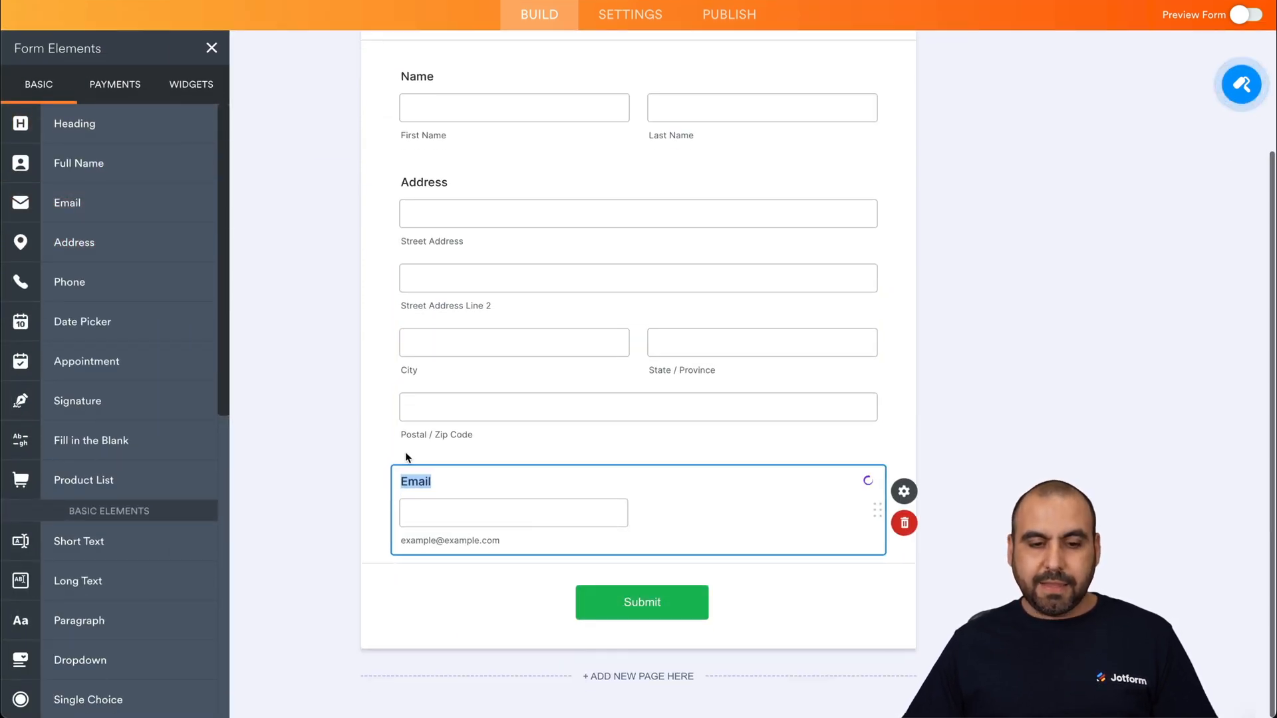
pyautogui.scroll(3)
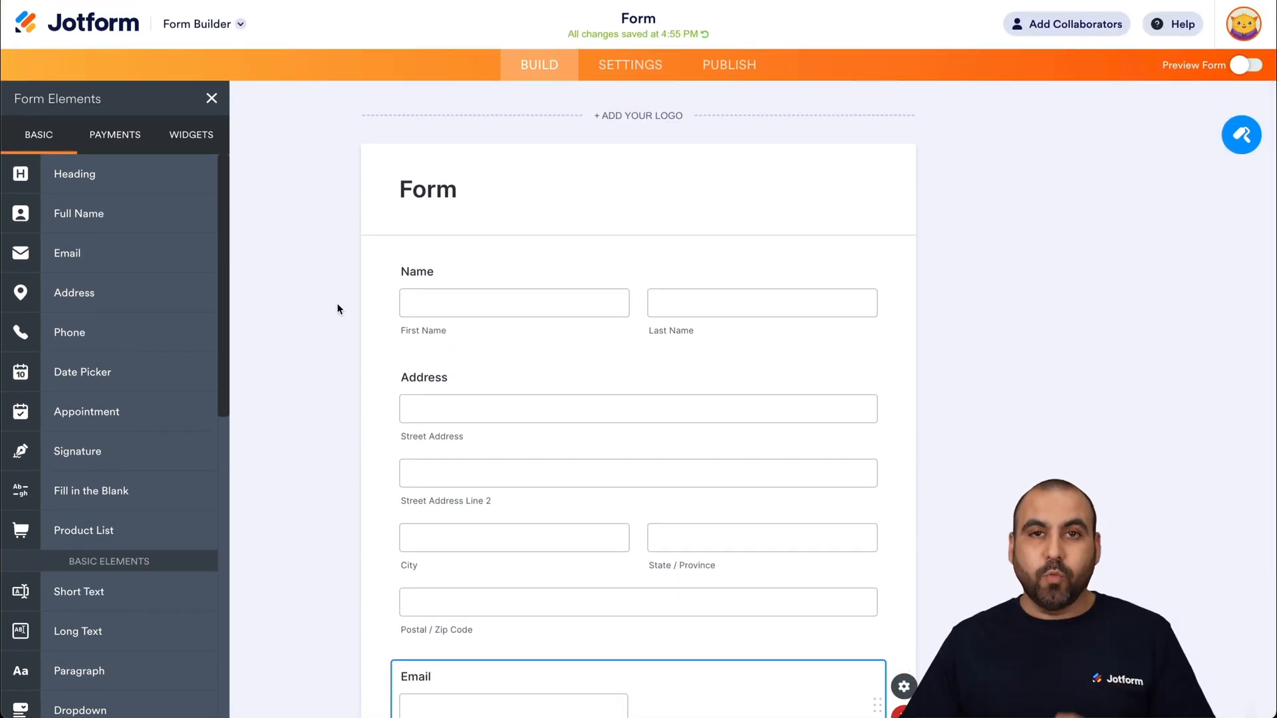
pyautogui.moveTo(728, 66)
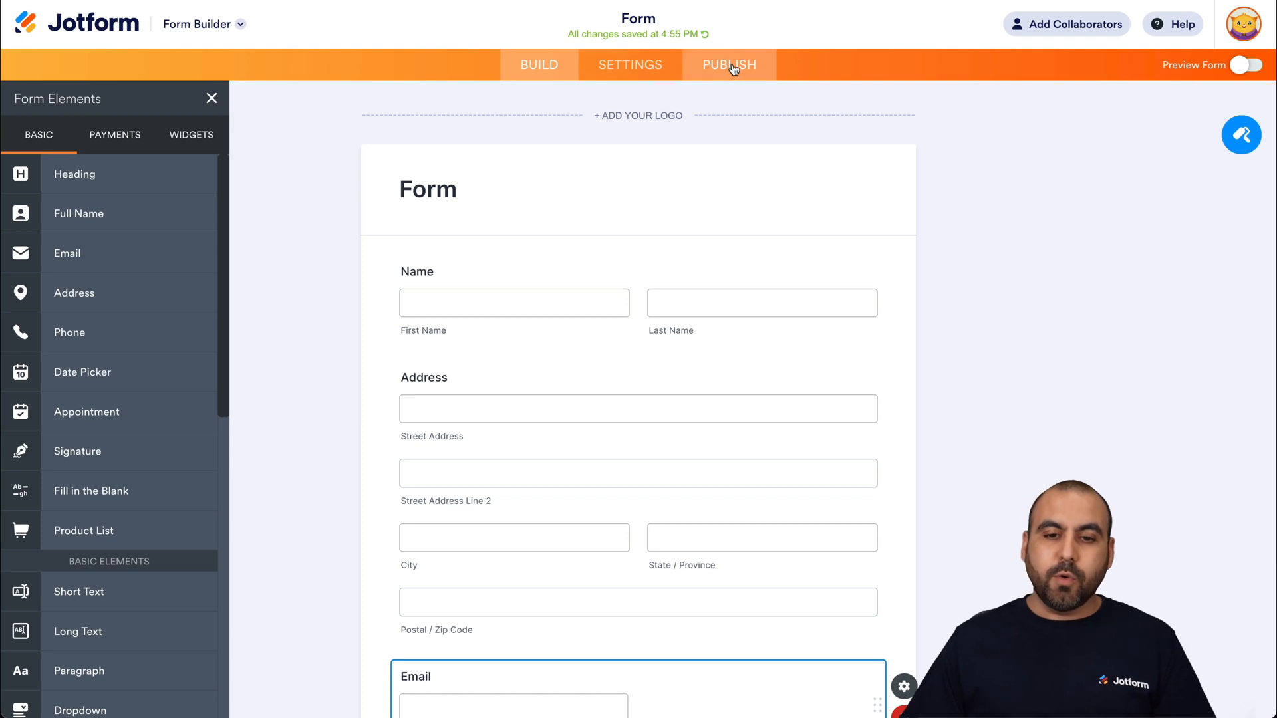
# Copy the form's webpage embed code from the Publish area's Embed panel.
pyautogui.click(728, 64)
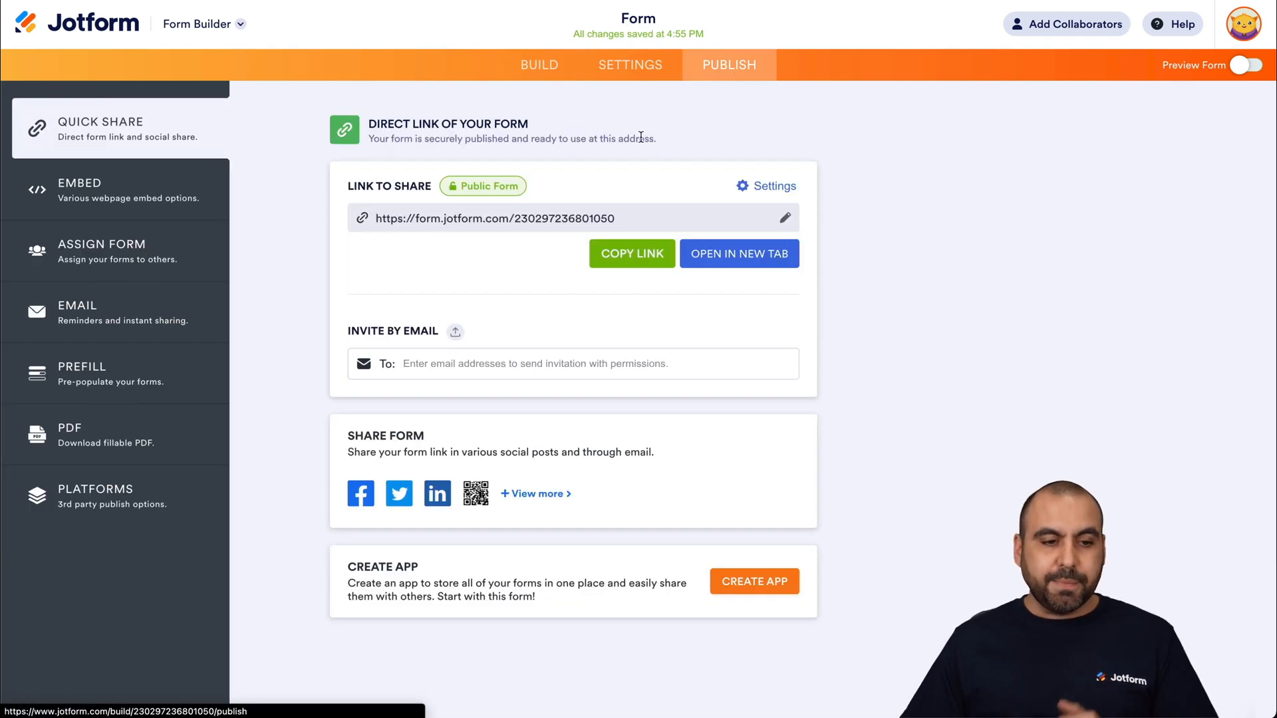
pyautogui.click(79, 189)
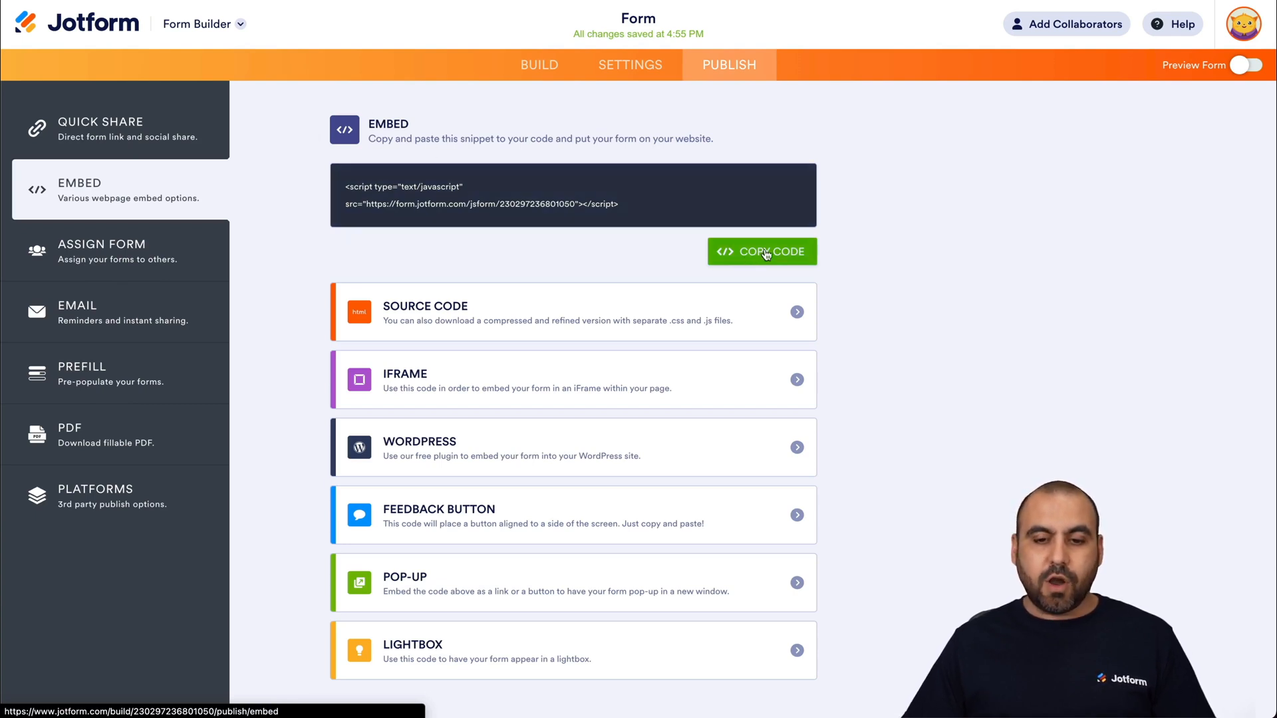
pyautogui.click(761, 252)
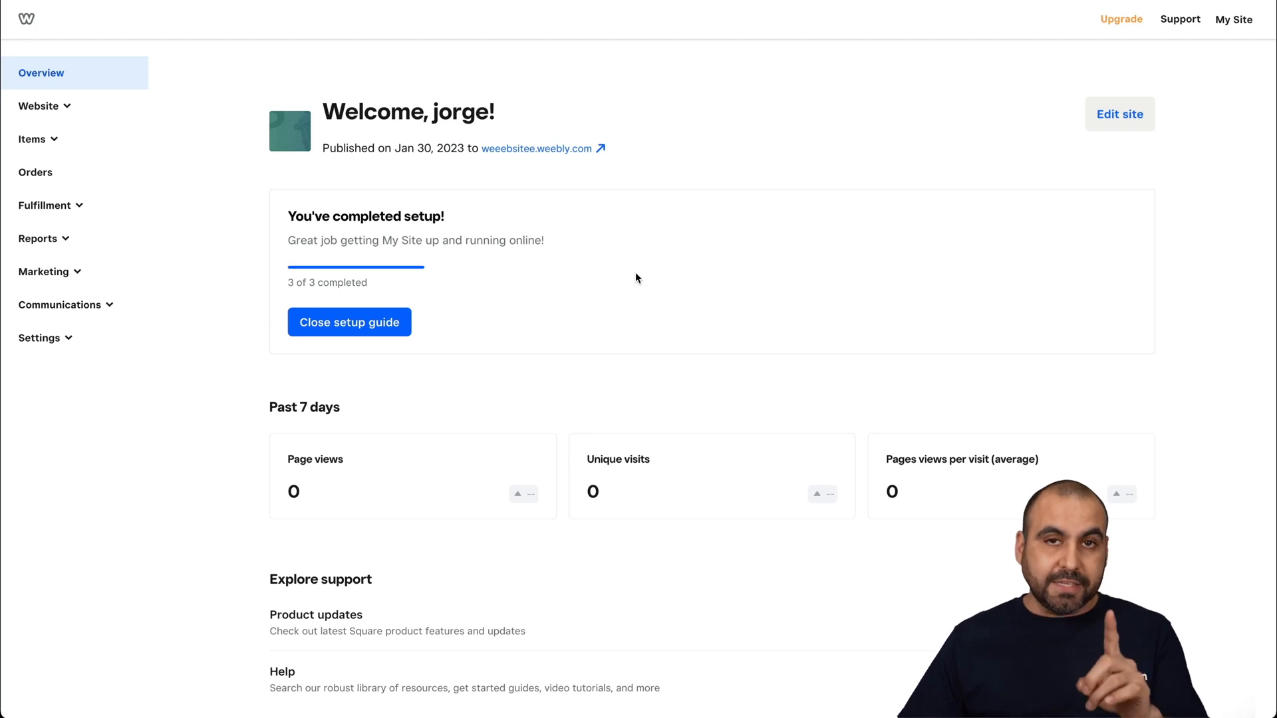
pyautogui.moveTo(1068, 133)
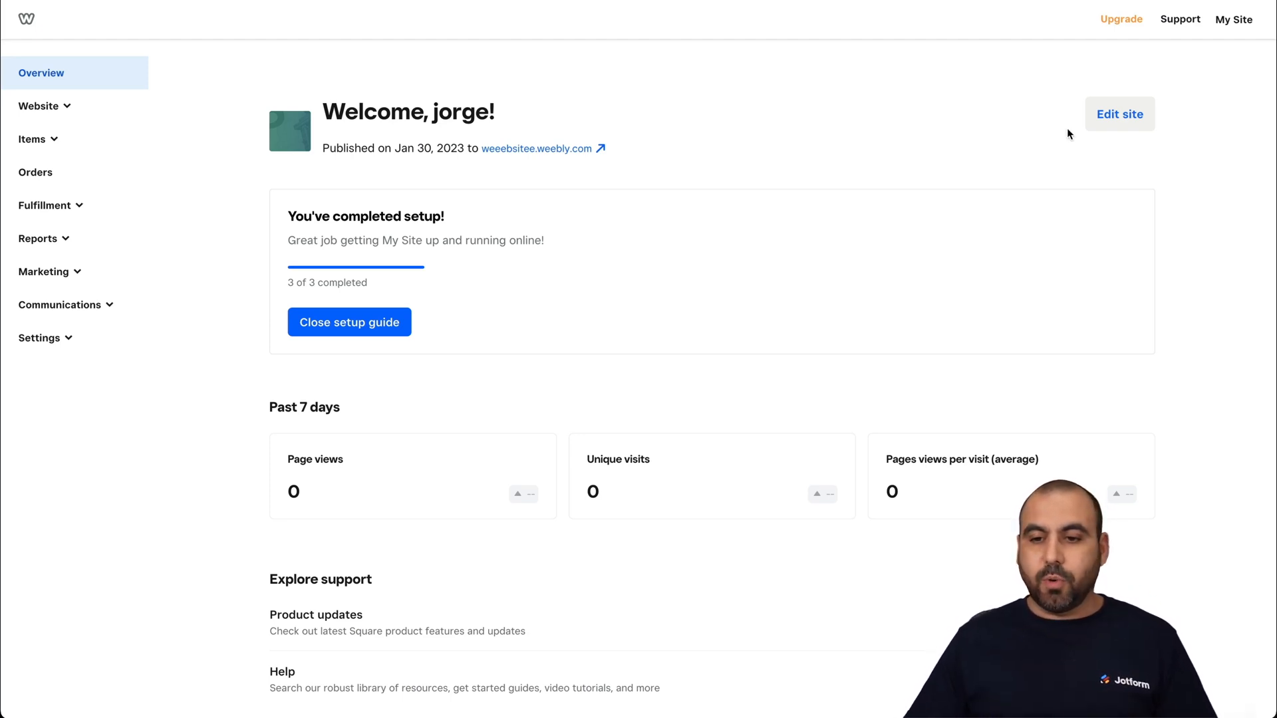
pyautogui.moveTo(1120, 114)
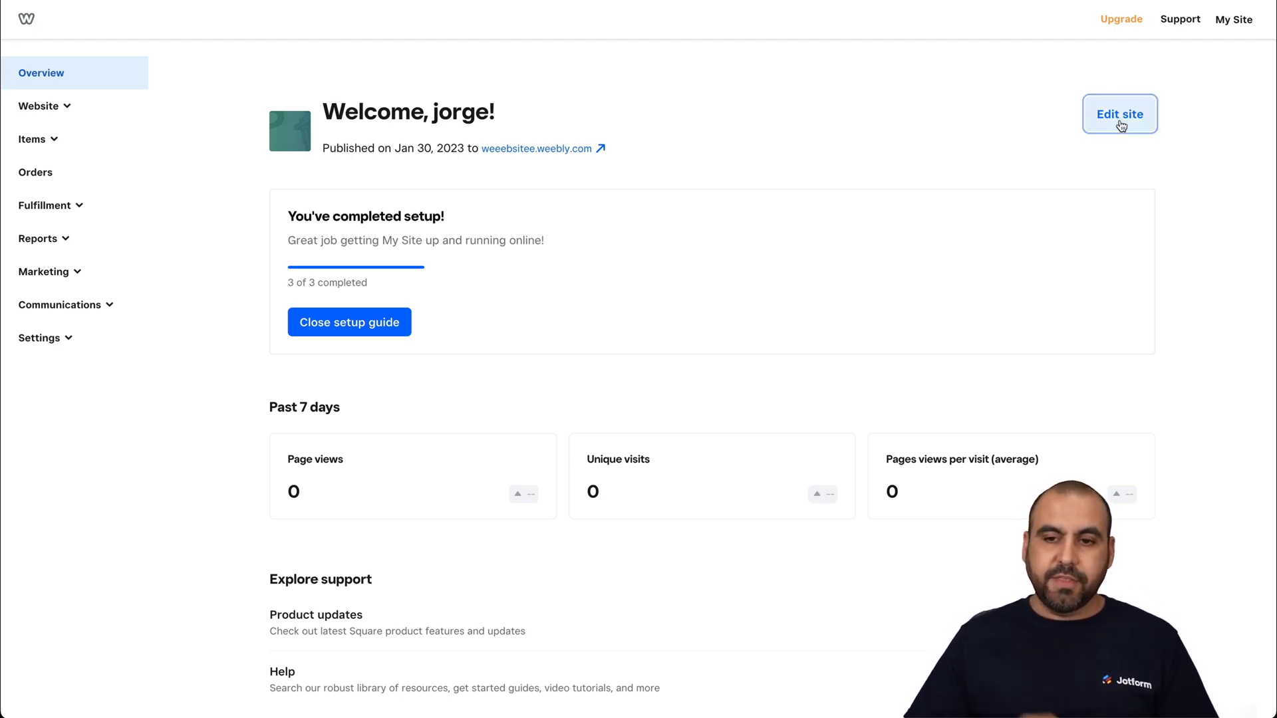
# Launch the Weebly site editor from the Overview dashboard via Edit site.
pyautogui.click(1119, 114)
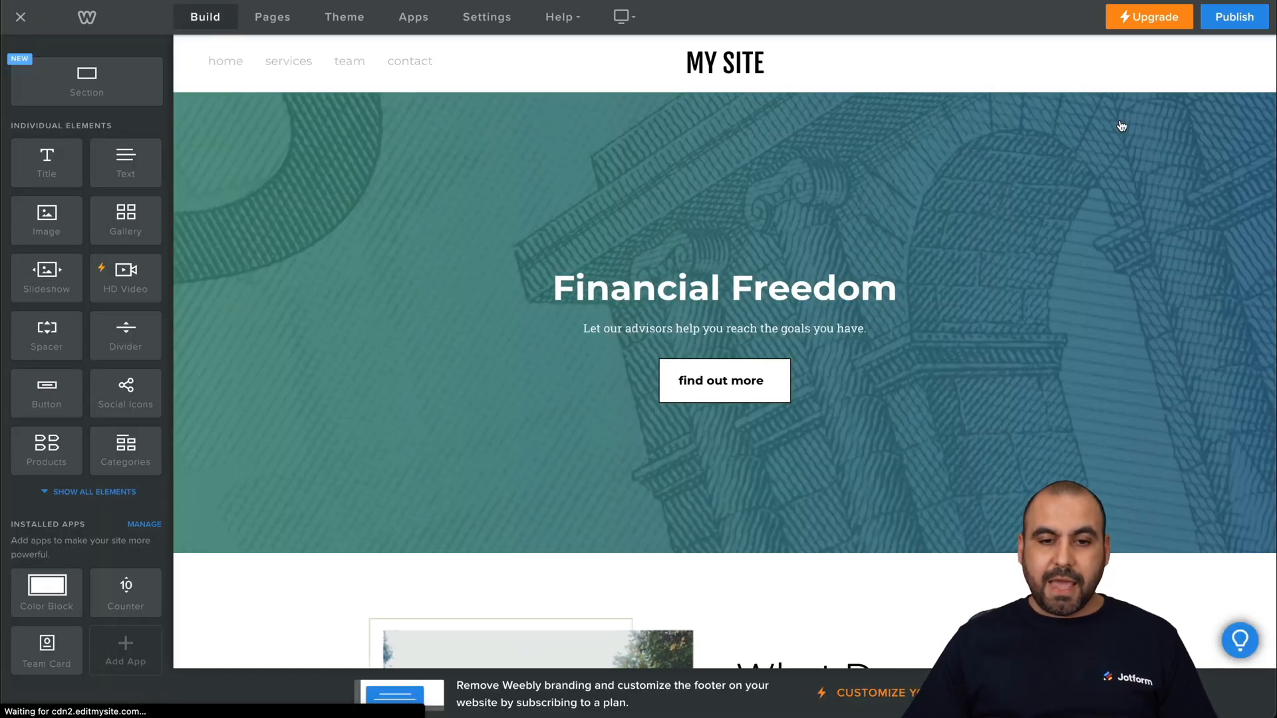
# Switch the editor to the contact page with its Get in Touch section.
pyautogui.scroll(-3)
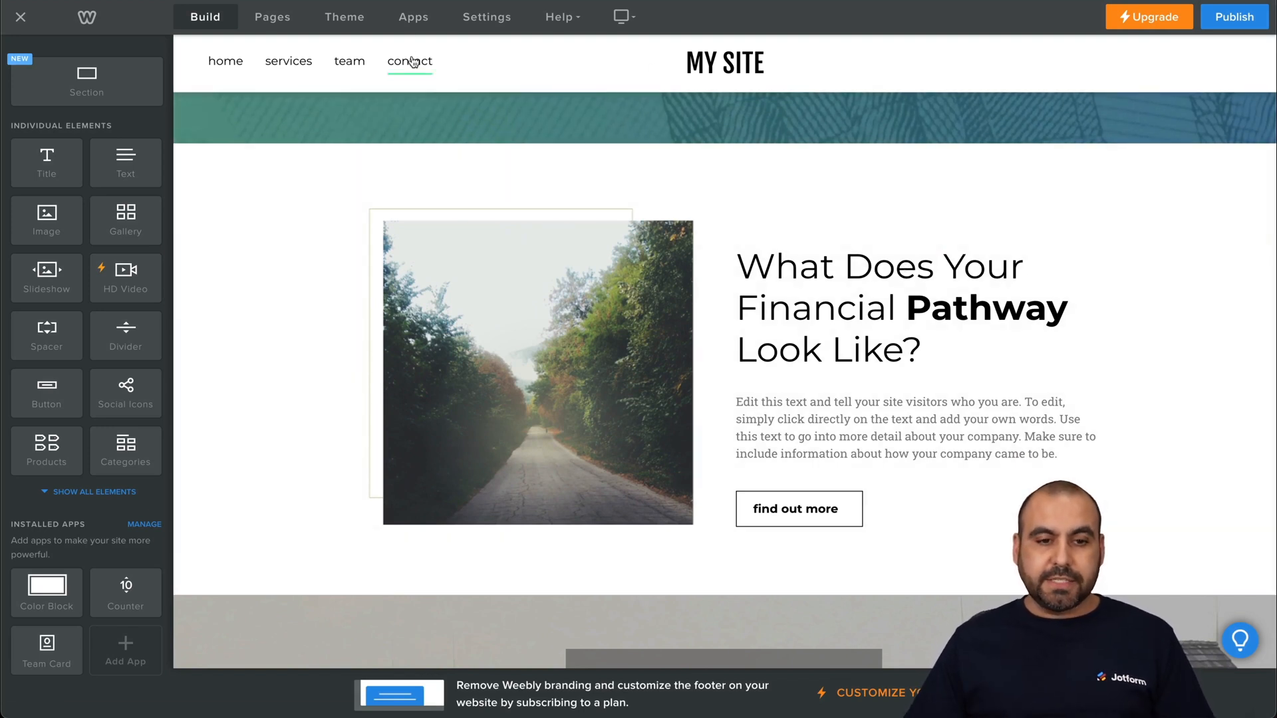
pyautogui.click(410, 61)
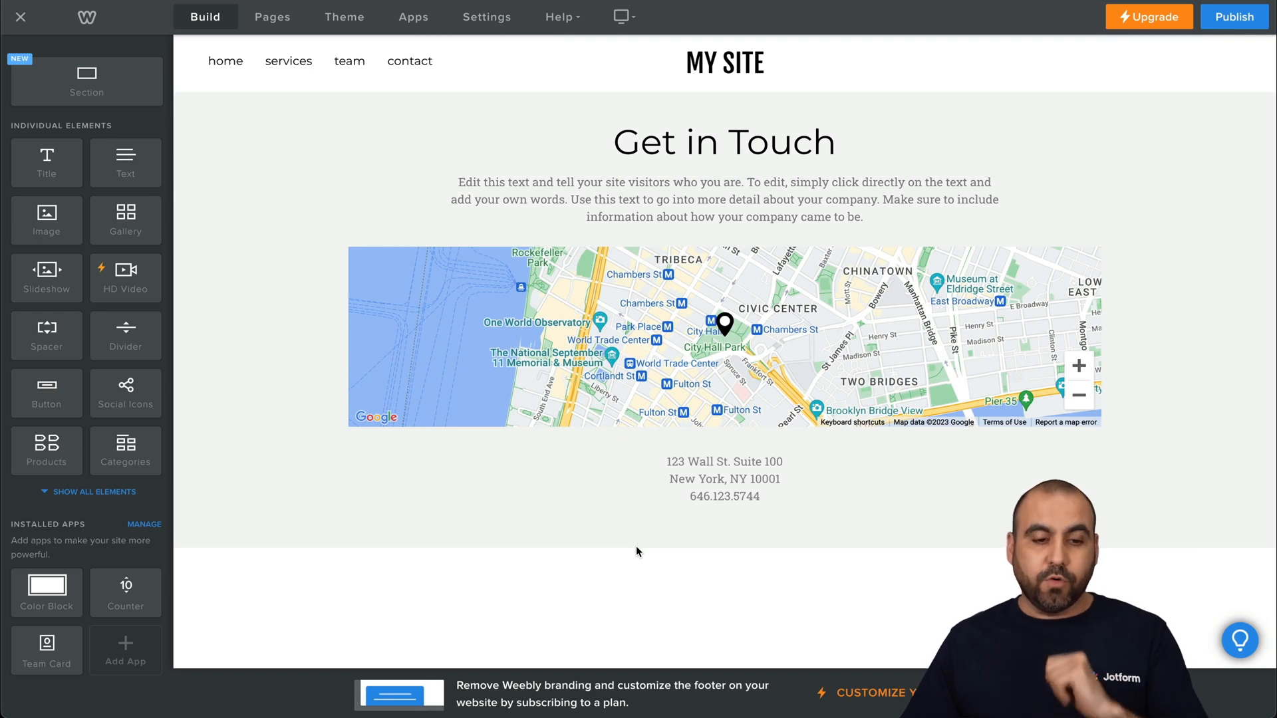
pyautogui.click(93, 491)
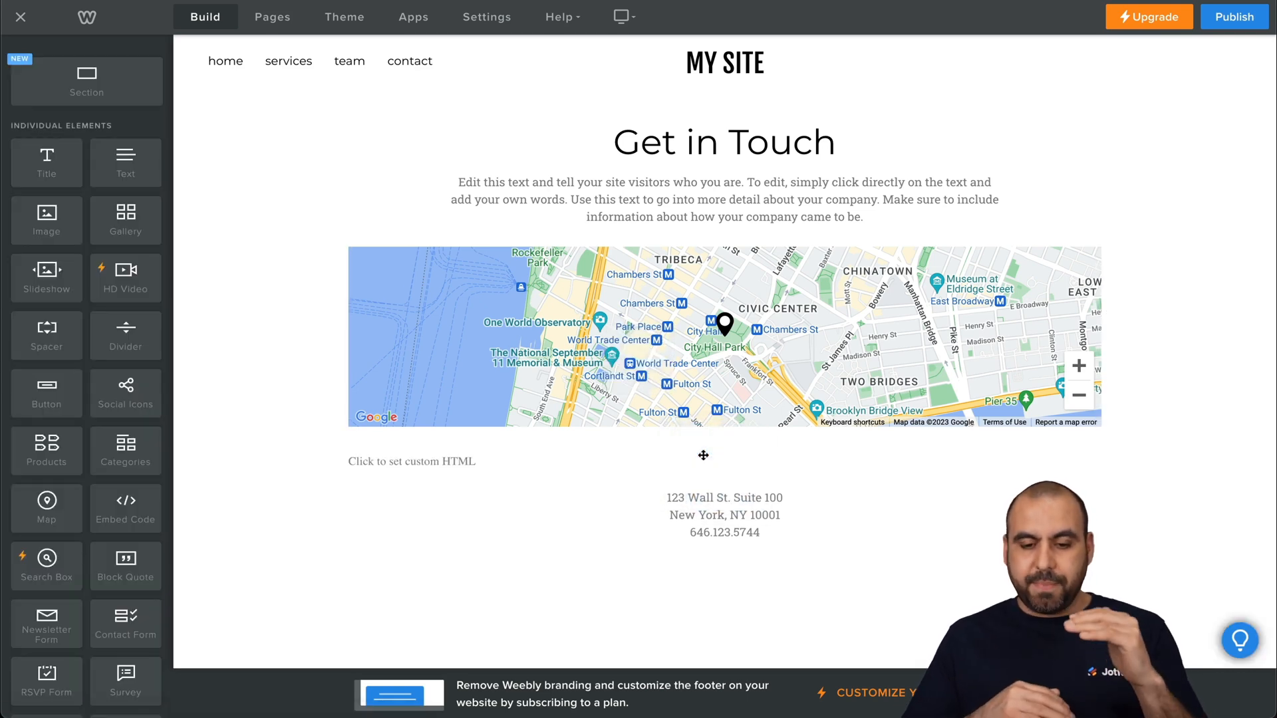
pyautogui.click(411, 462)
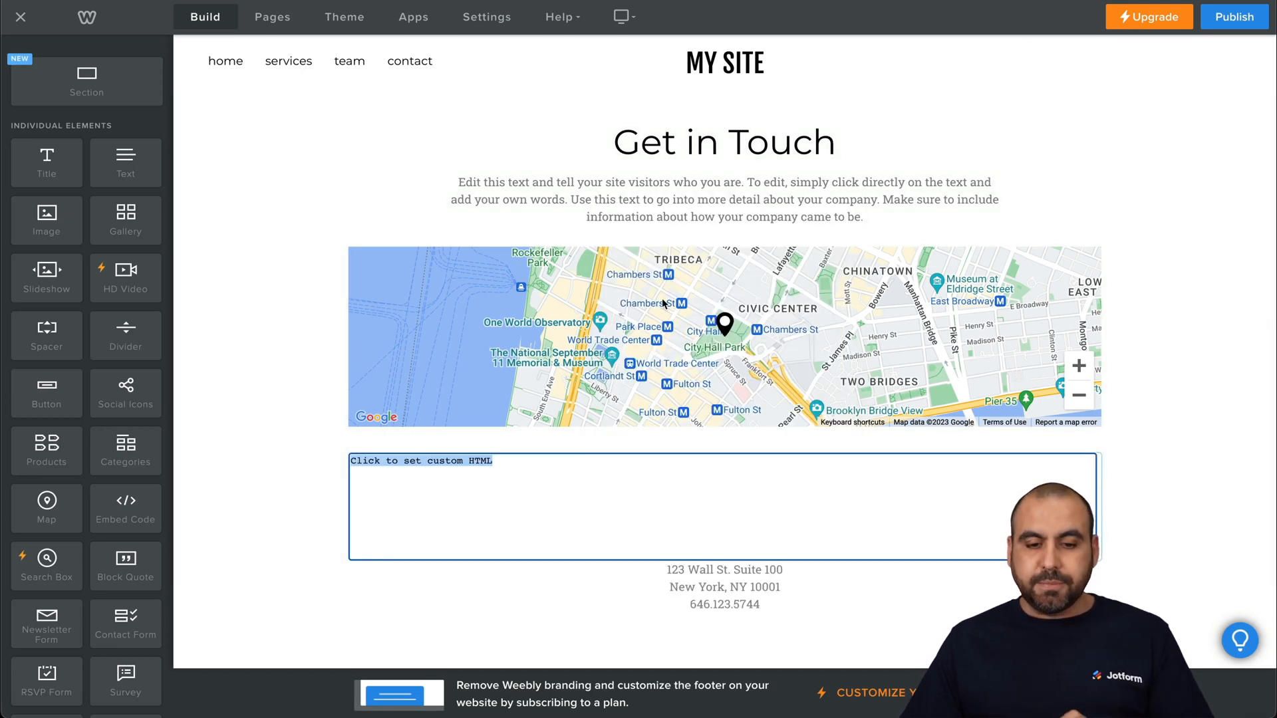
pyautogui.write('<script type="text/javascript" src="https://form.jotform.com/jsform/230297236801050"></script>')
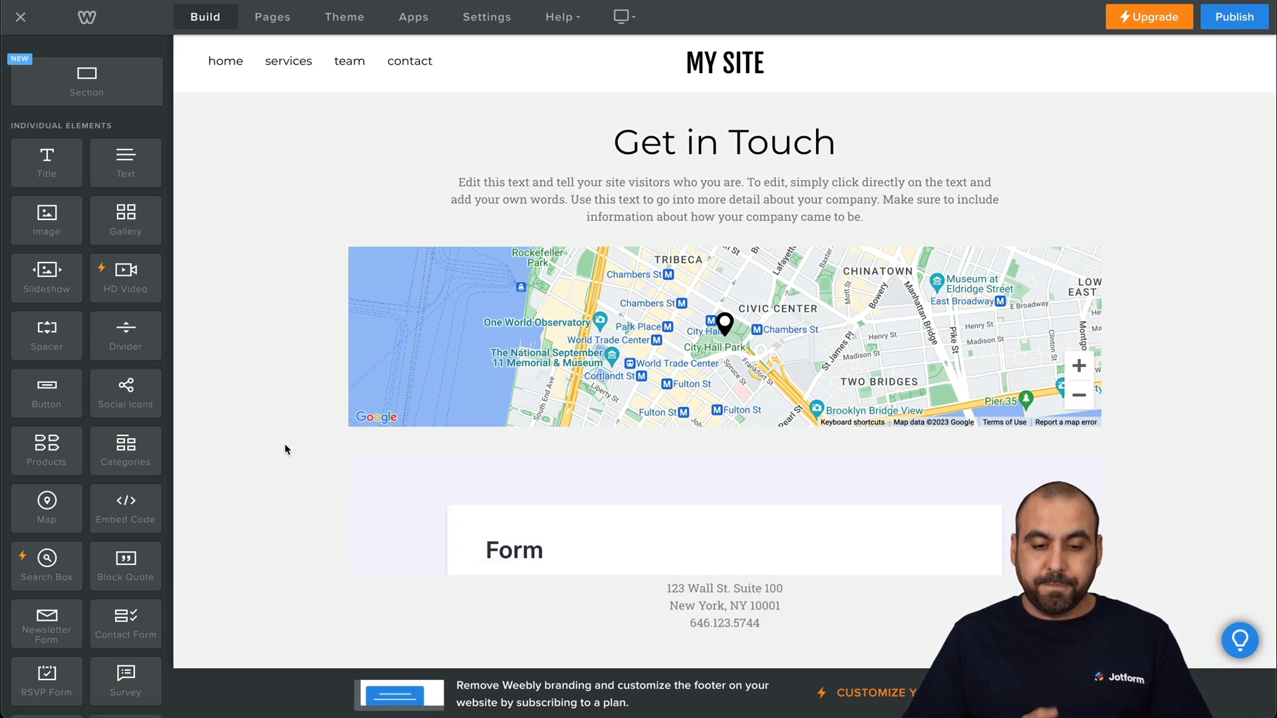
# Review the rendered form beneath the map and publish the updated site.
pyautogui.scroll(-3)
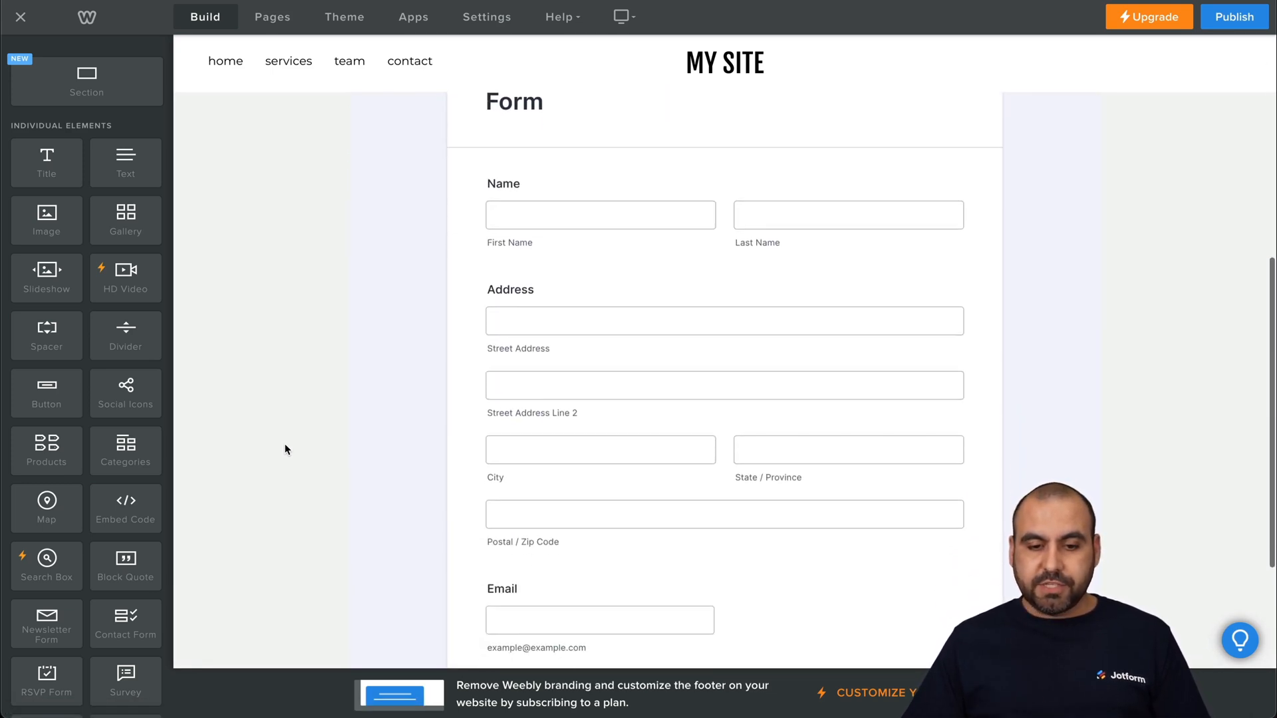
pyautogui.scroll(3)
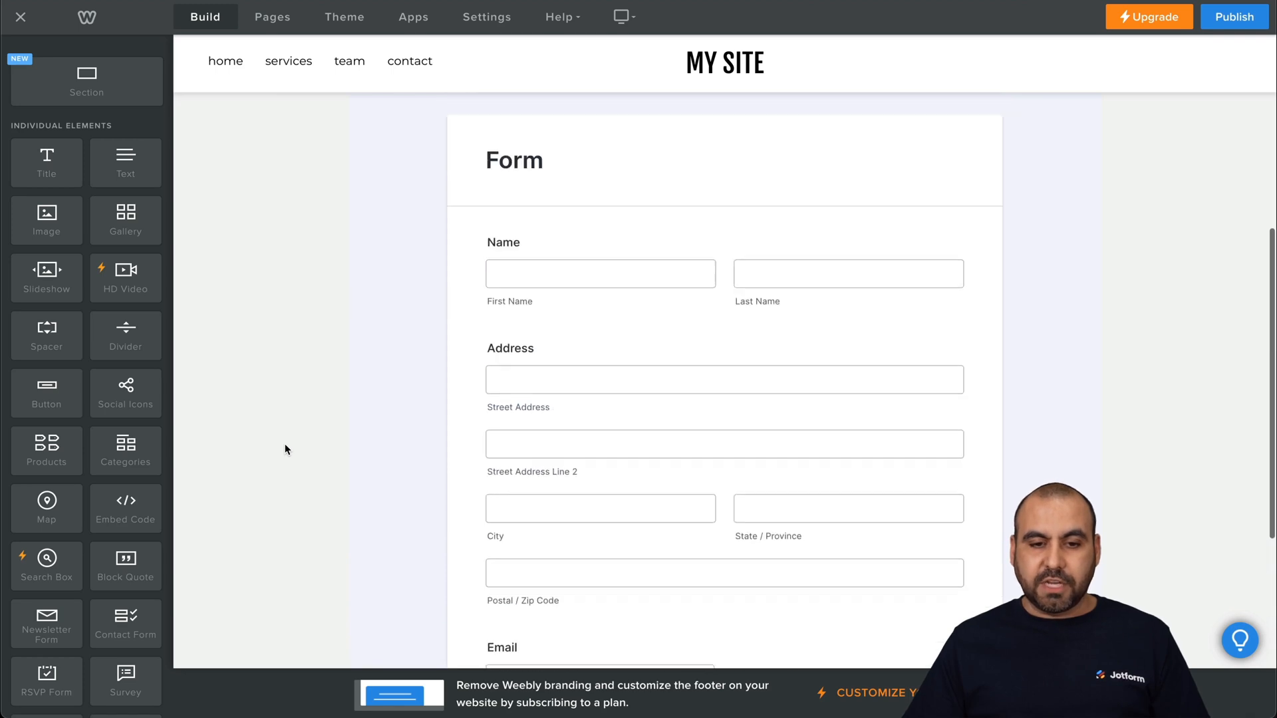
pyautogui.scroll(3)
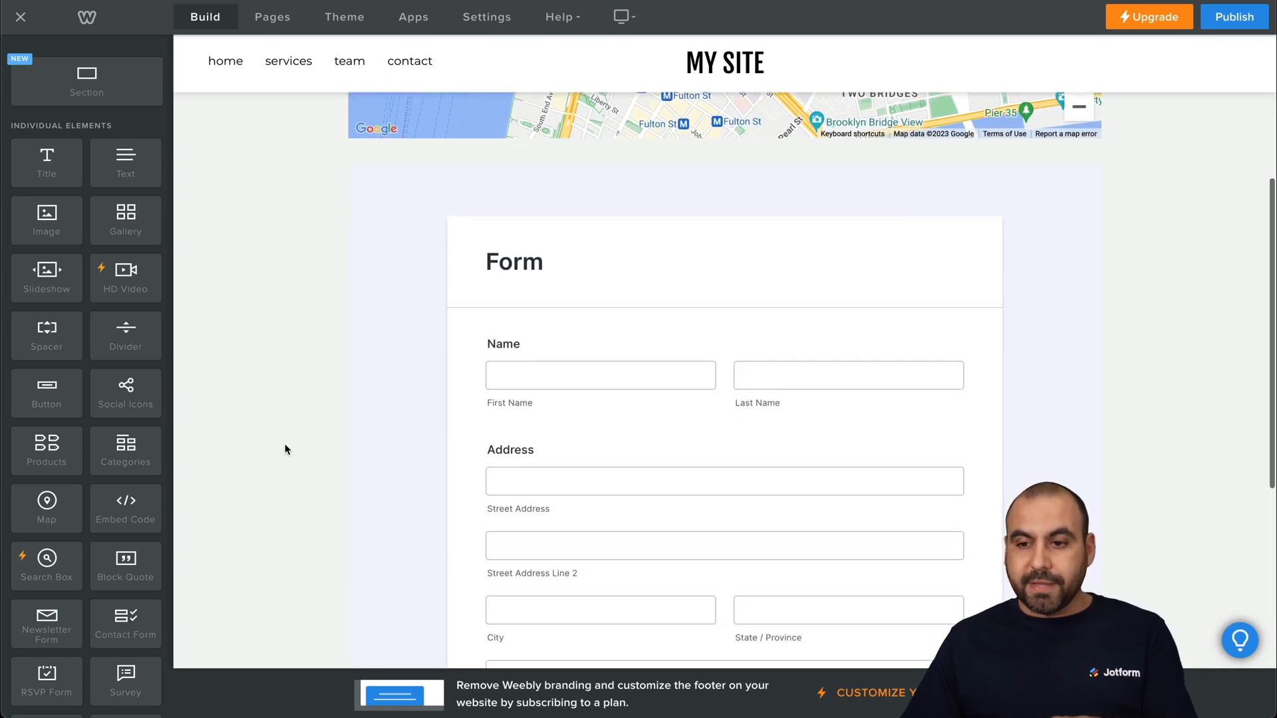
pyautogui.click(1233, 16)
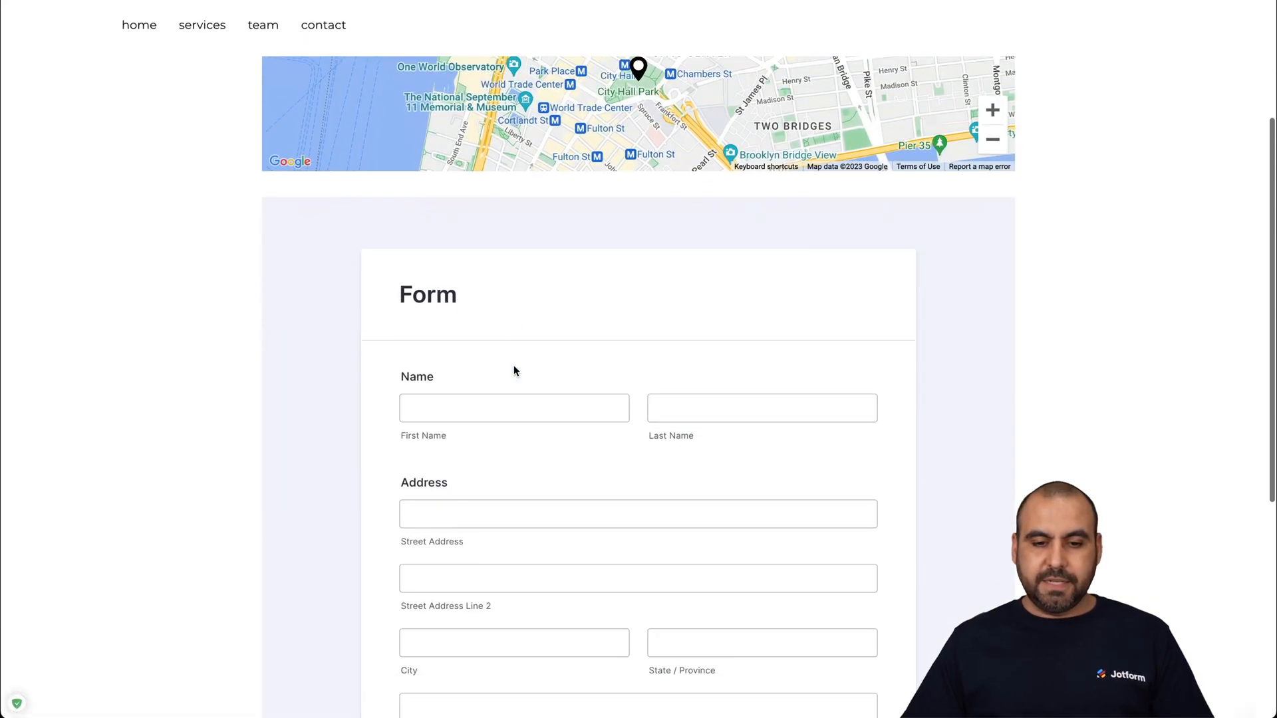
# Scroll through the embedded form on the live contact page down to the Submit button.
pyautogui.scroll(-3)
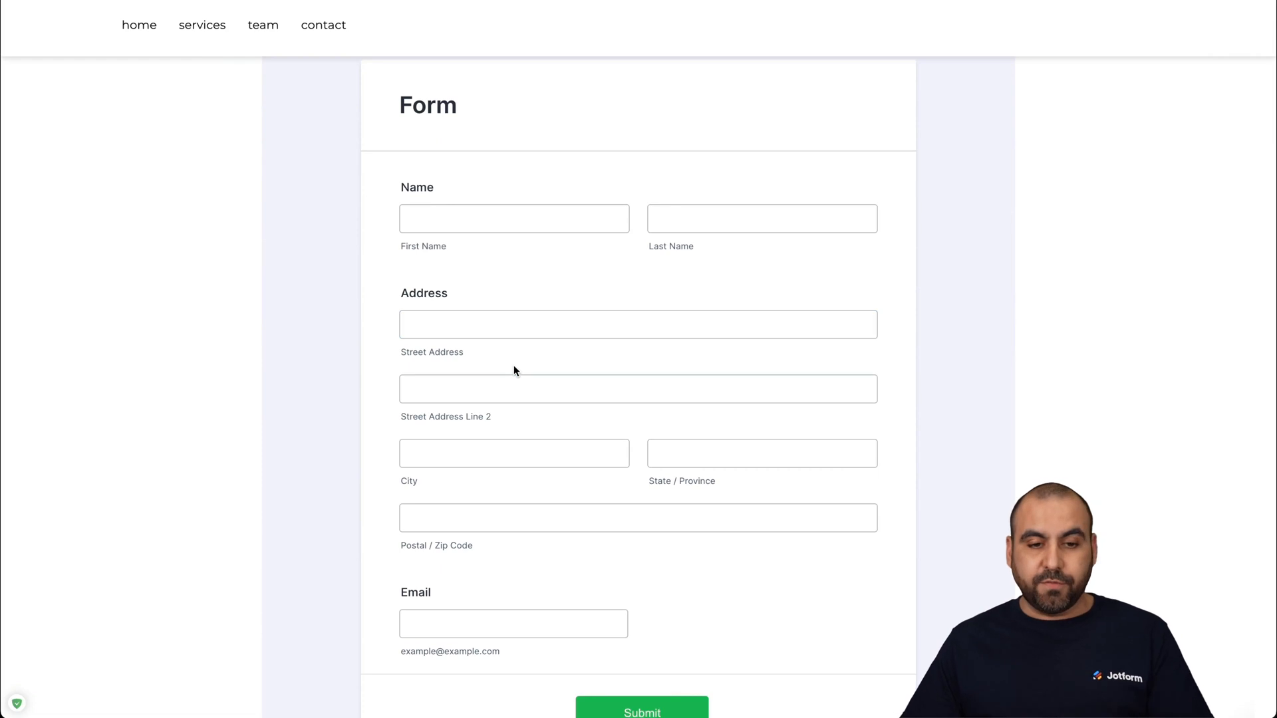
pyautogui.scroll(3)
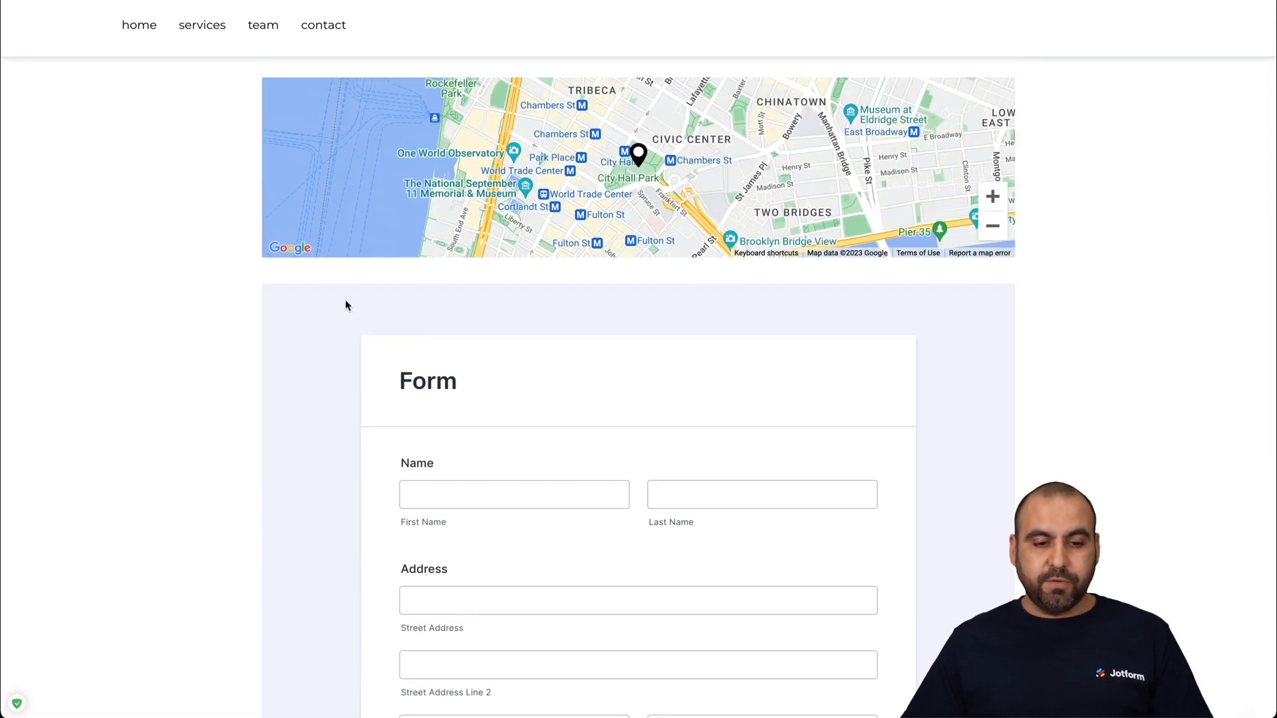
pyautogui.moveTo(307, 349)
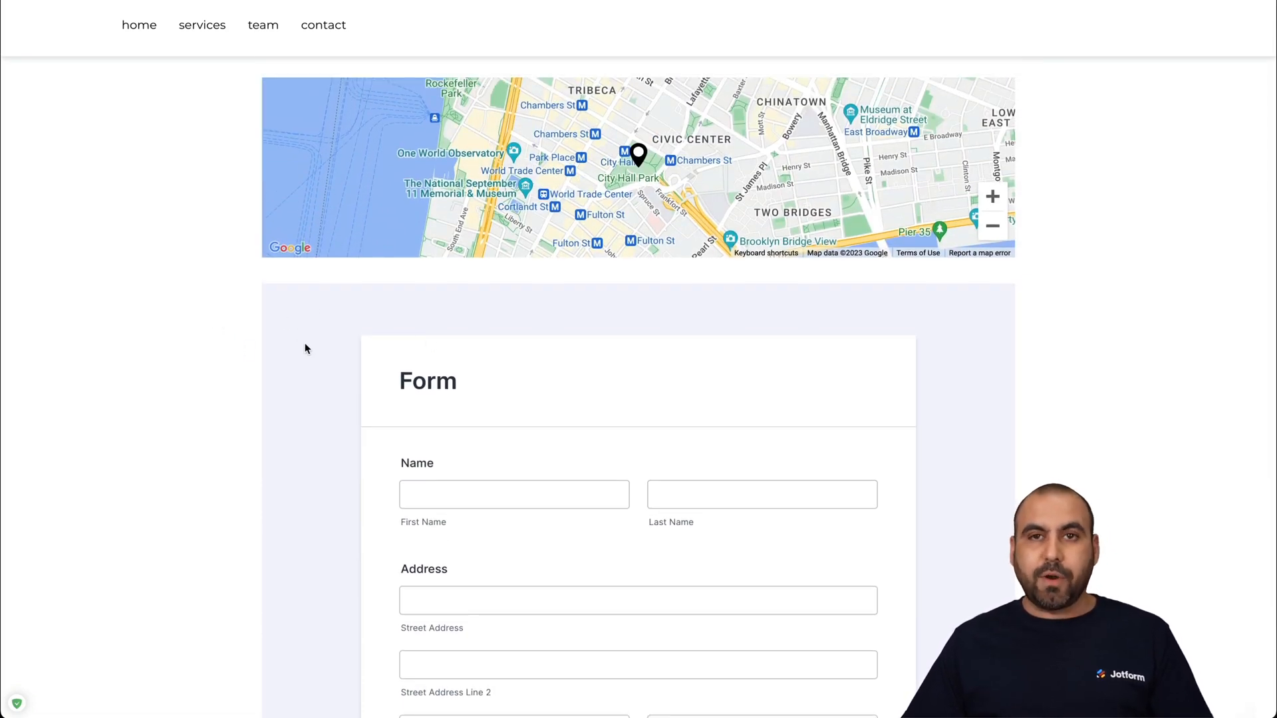